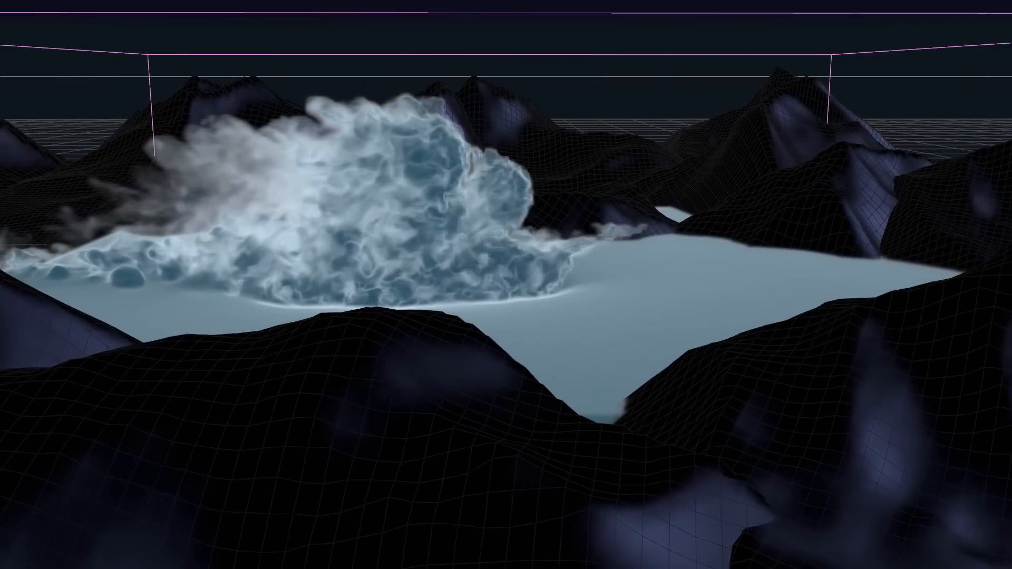
Step: Set the torch display Slices to 512 and recolour the fuel gradient knots toward blue-white
{"action": "left_click", "coordinate": [494, 470]}
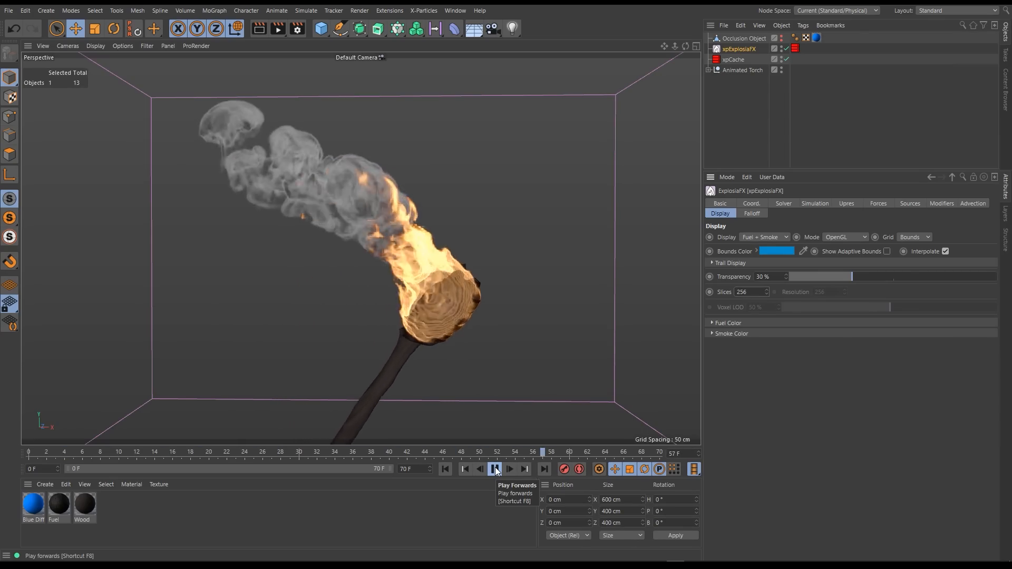
{"action": "left_click", "coordinate": [493, 469]}
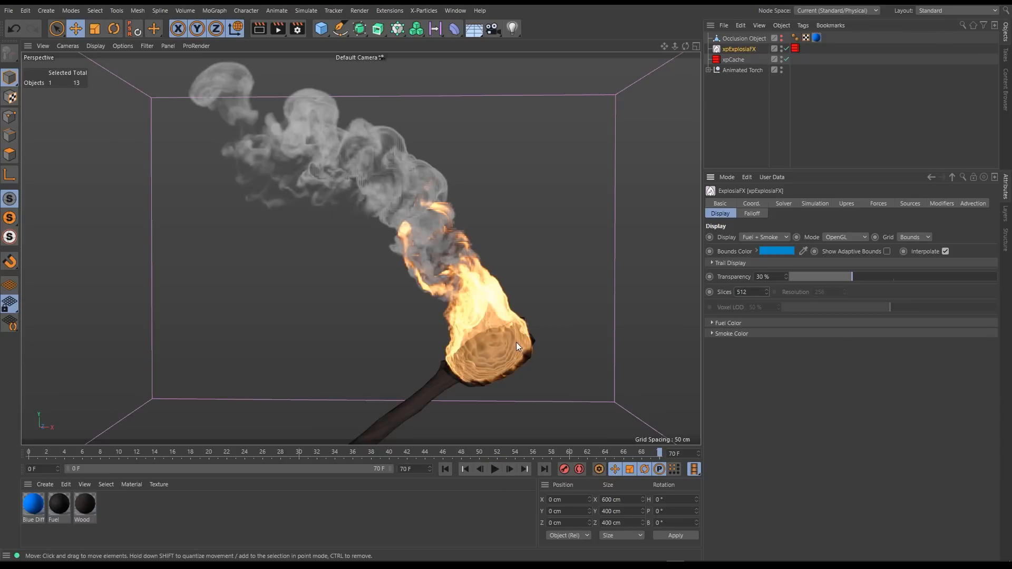
{"action": "left_click", "coordinate": [728, 323]}
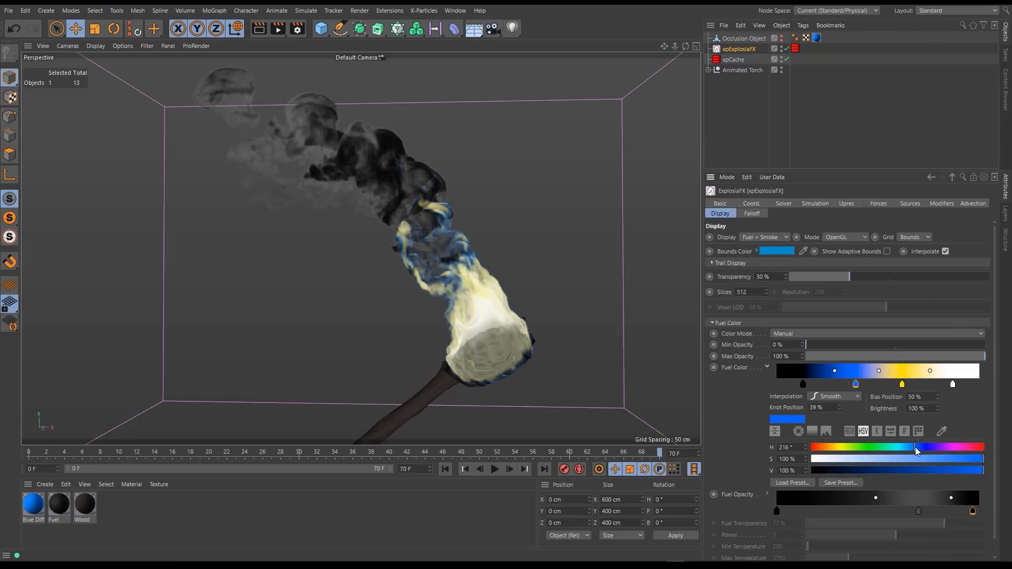
{"action": "left_click", "coordinate": [494, 469]}
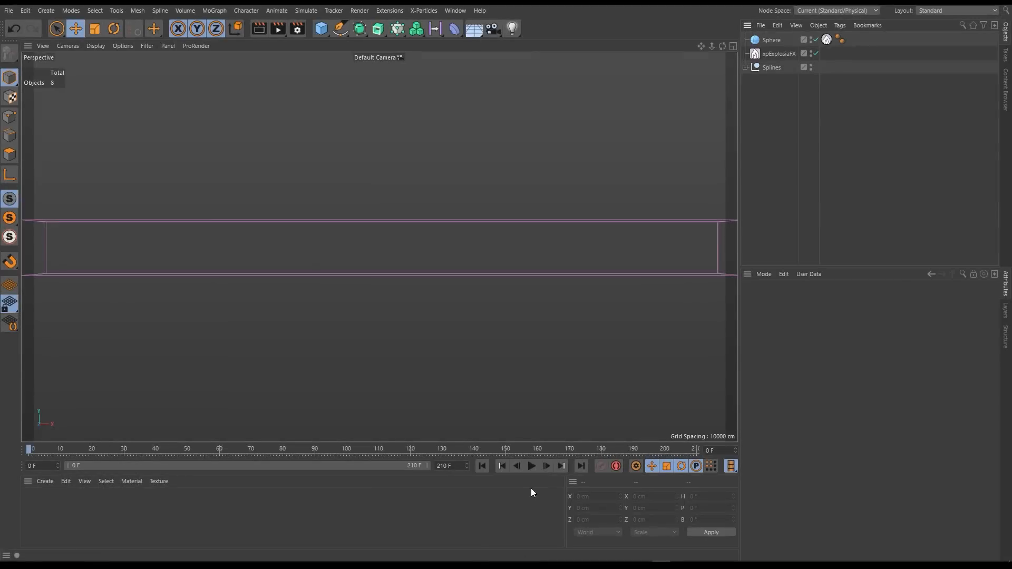
Step: Add two Bend deformers and a Twist under xpExplosiaFX so the trail curves twice and spirals
{"action": "left_click", "coordinate": [531, 465]}
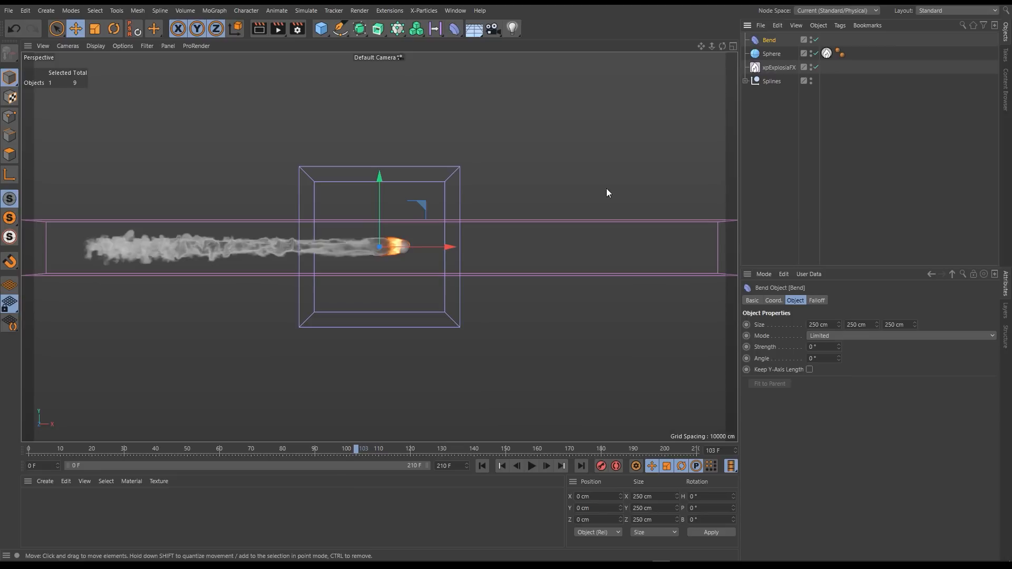
{"action": "left_click", "coordinate": [113, 27]}
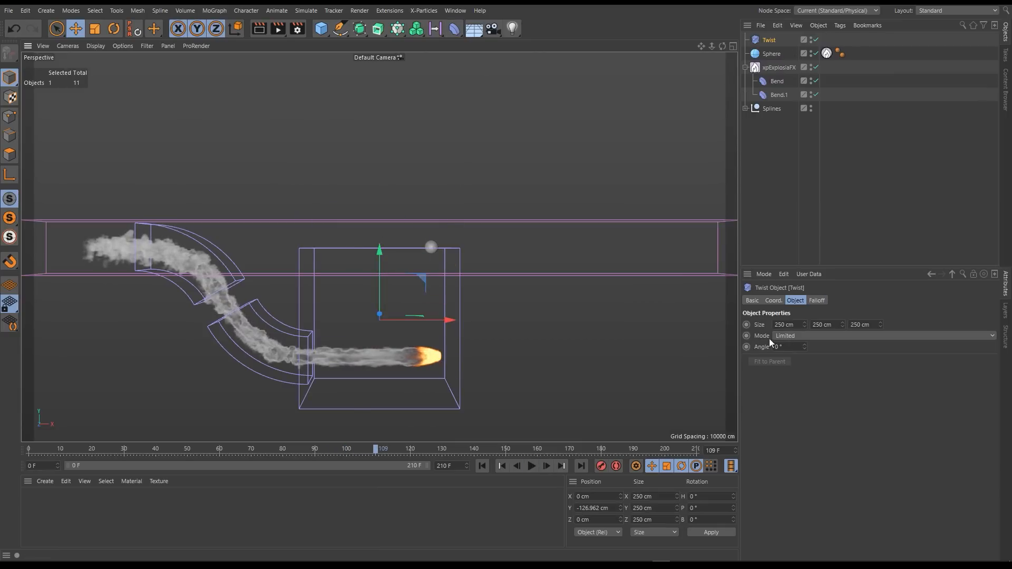
{"action": "left_click", "coordinate": [114, 29]}
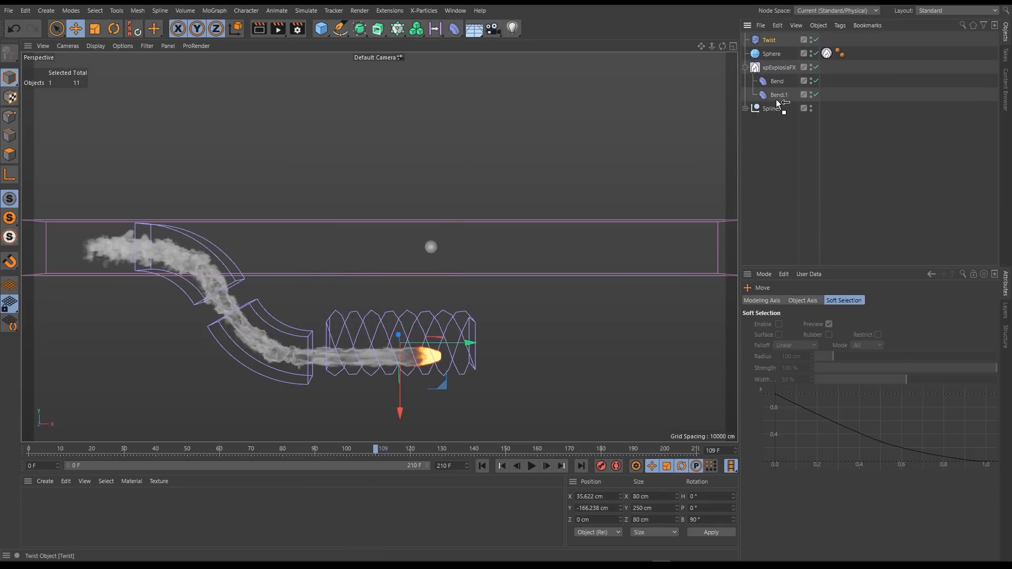
{"action": "left_click", "coordinate": [531, 465]}
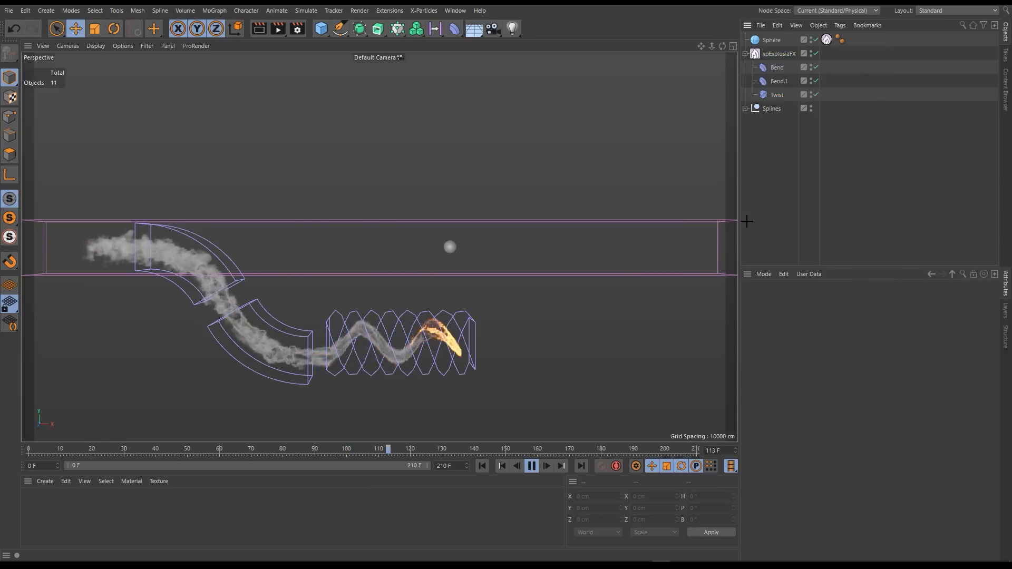
{"action": "left_click", "coordinate": [530, 466]}
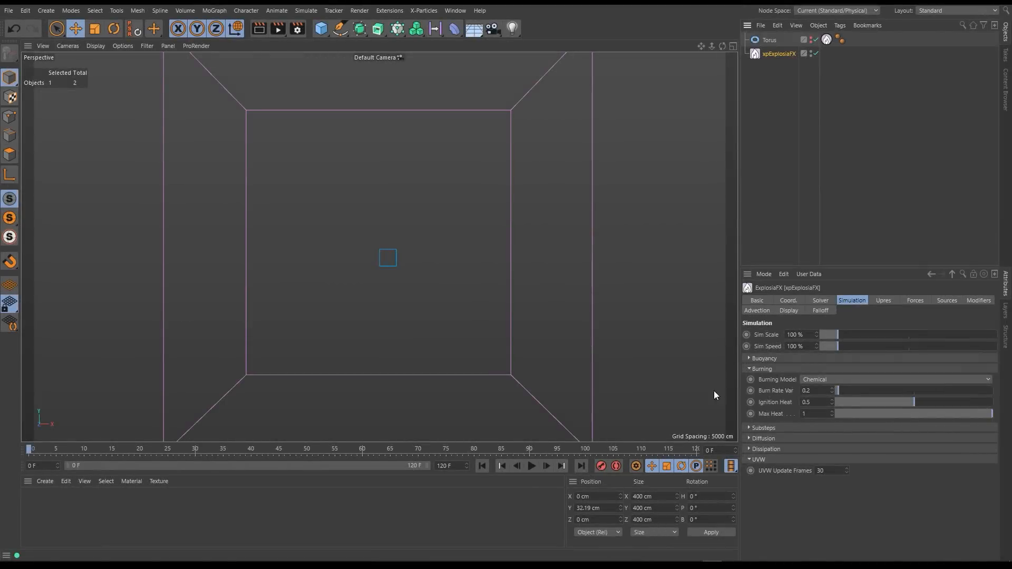
Step: Switch the torus Burning Model to Custom and give the Burn Rate spline a falling curve
{"action": "left_click", "coordinate": [530, 465]}
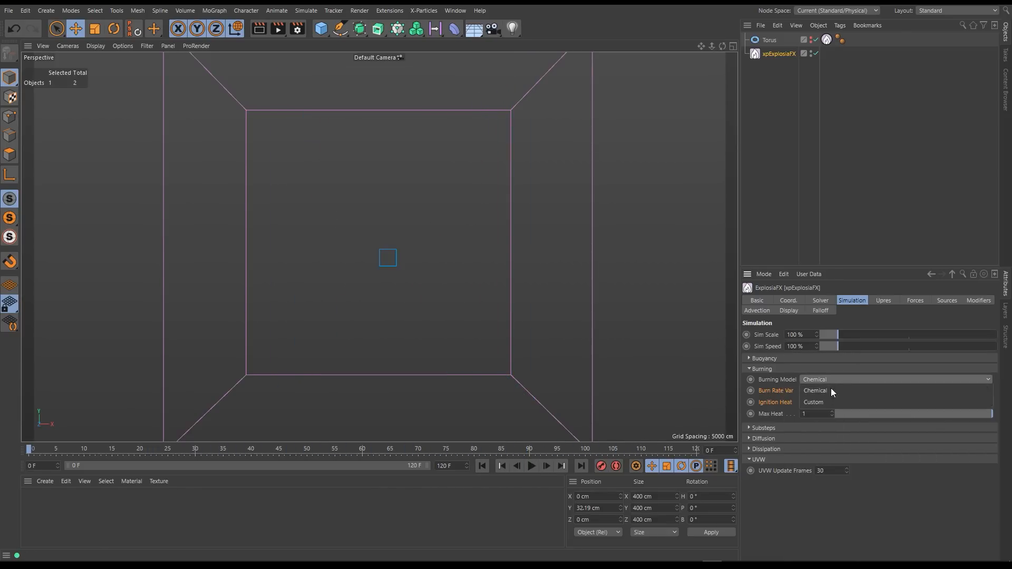
{"action": "left_click", "coordinate": [531, 465]}
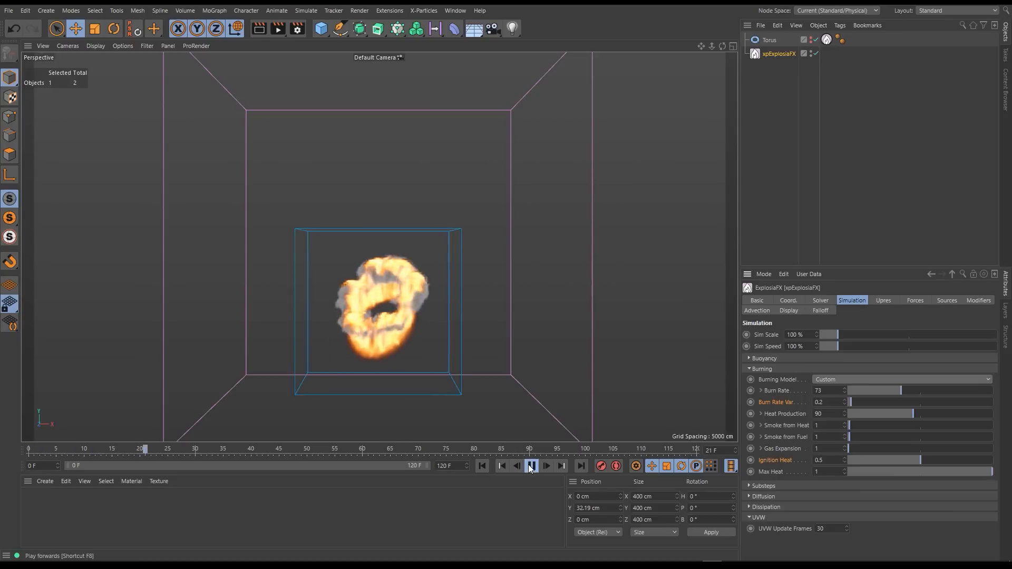
{"action": "left_click", "coordinate": [530, 465]}
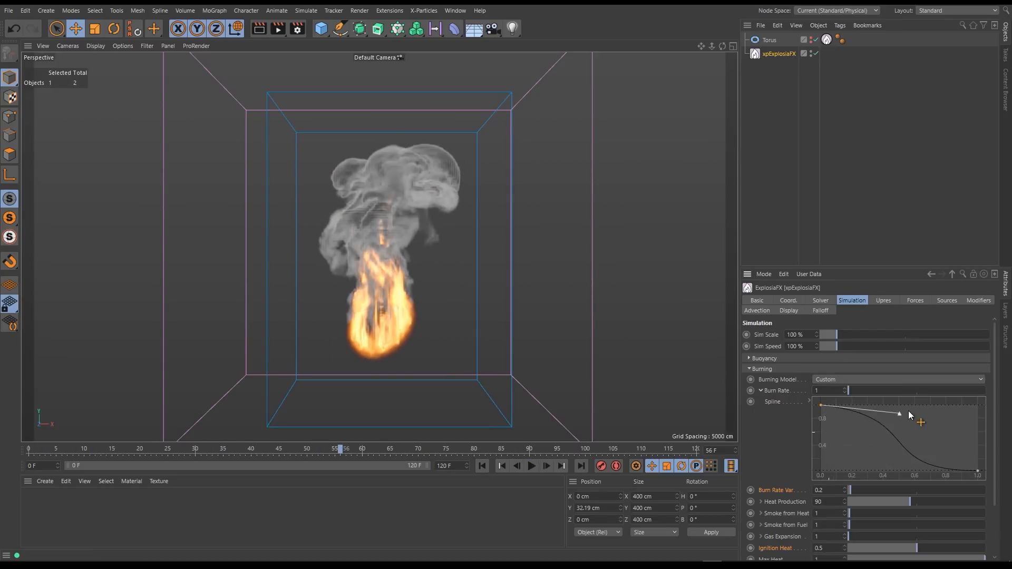
{"action": "left_click", "coordinate": [531, 465]}
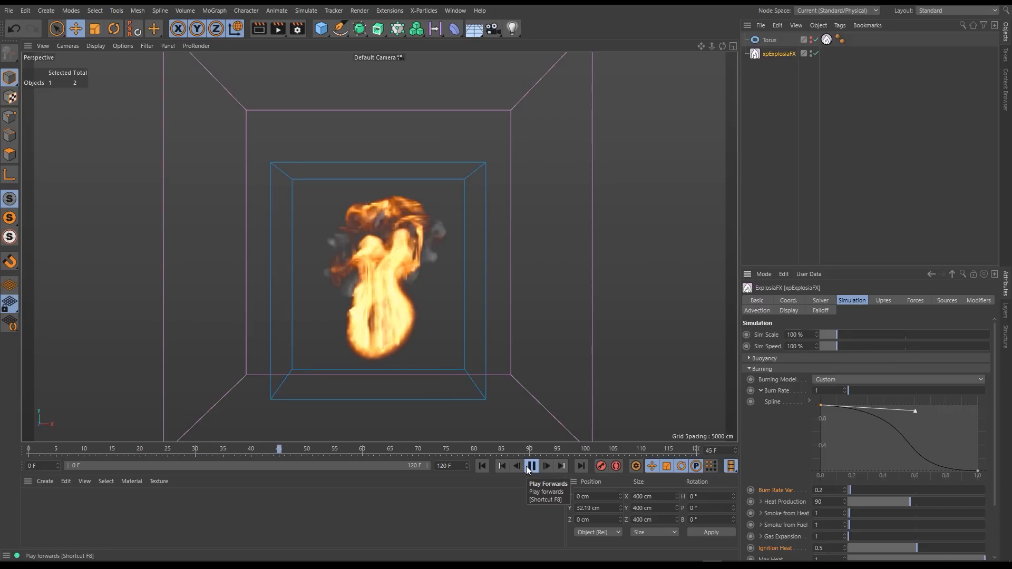
{"action": "left_click", "coordinate": [531, 465]}
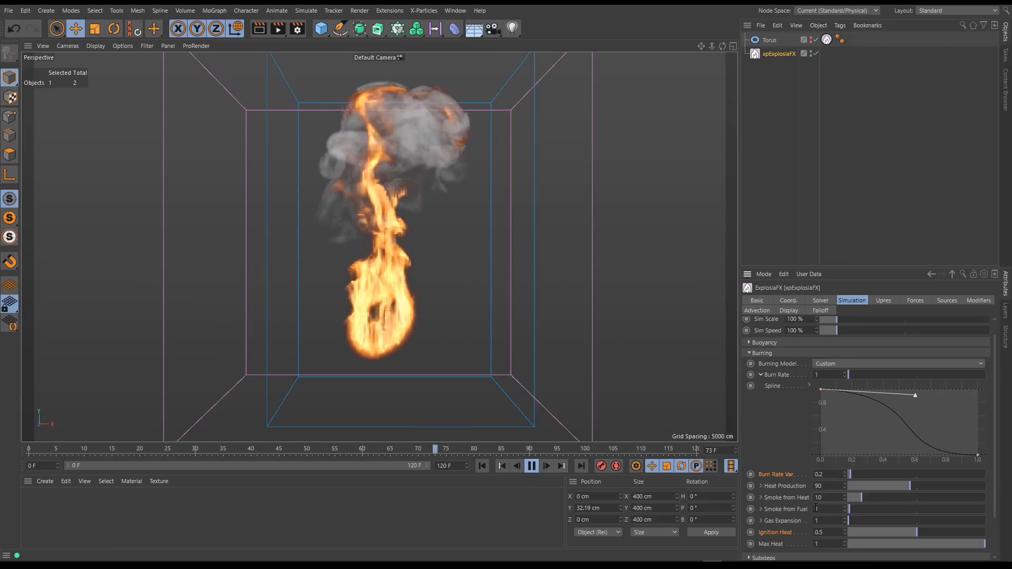
Step: Raise Gas Expansion to 1000 and replay the torus fire with the boosted expansion
{"action": "left_click", "coordinate": [516, 466]}
{"action": "type", "text": "1"}
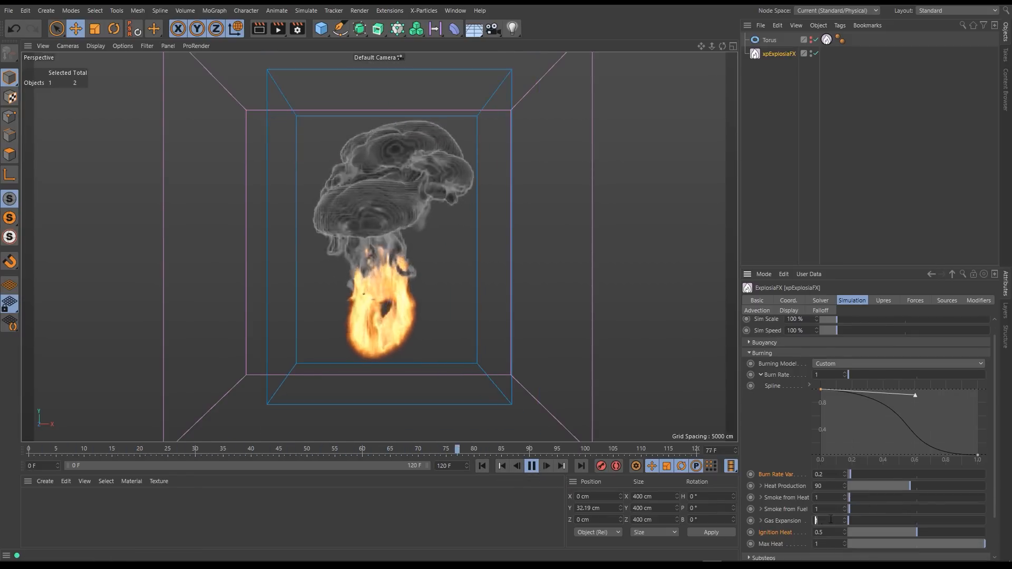
{"action": "left_click", "coordinate": [531, 465]}
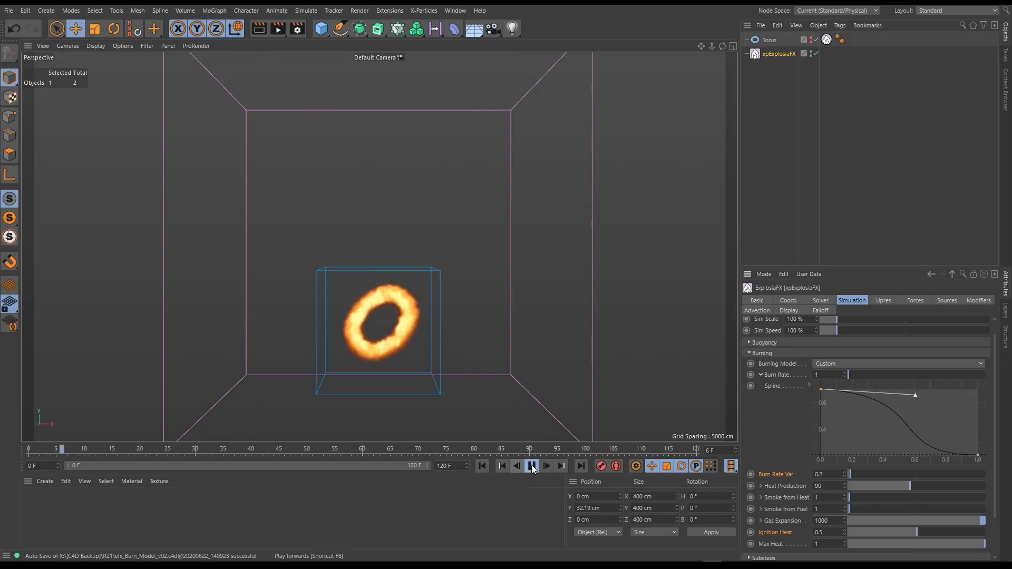
{"action": "left_click", "coordinate": [532, 465]}
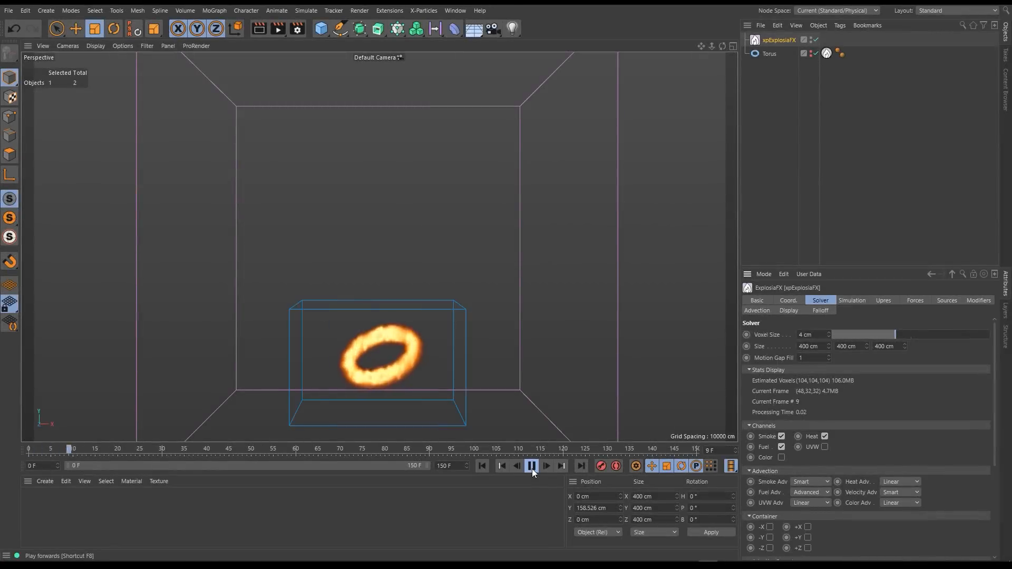
Step: Set the torus fire's Turbulence Strength to 20% and replay to see the churning smoke
{"action": "left_click", "coordinate": [532, 466]}
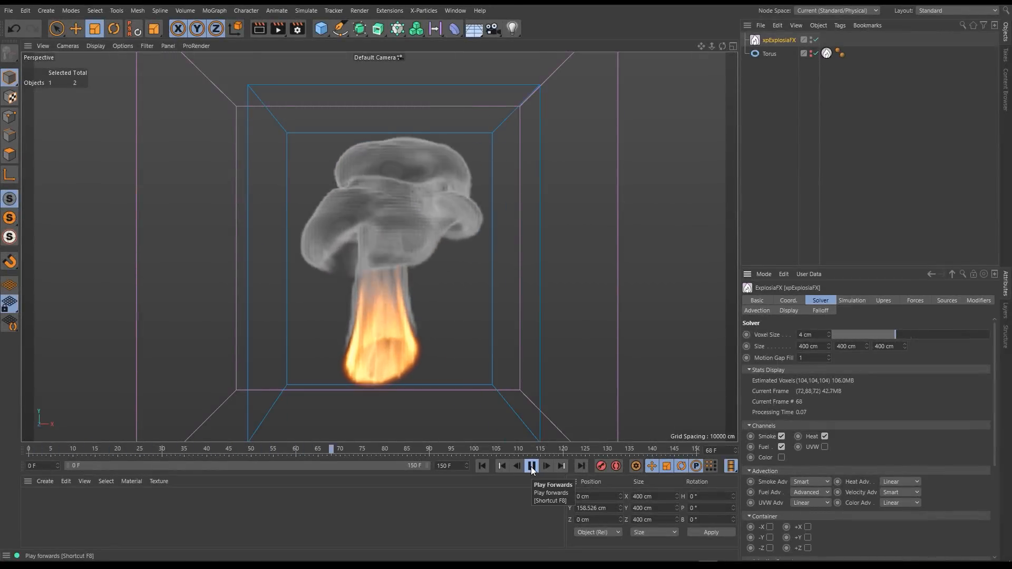
{"action": "left_click", "coordinate": [852, 300]}
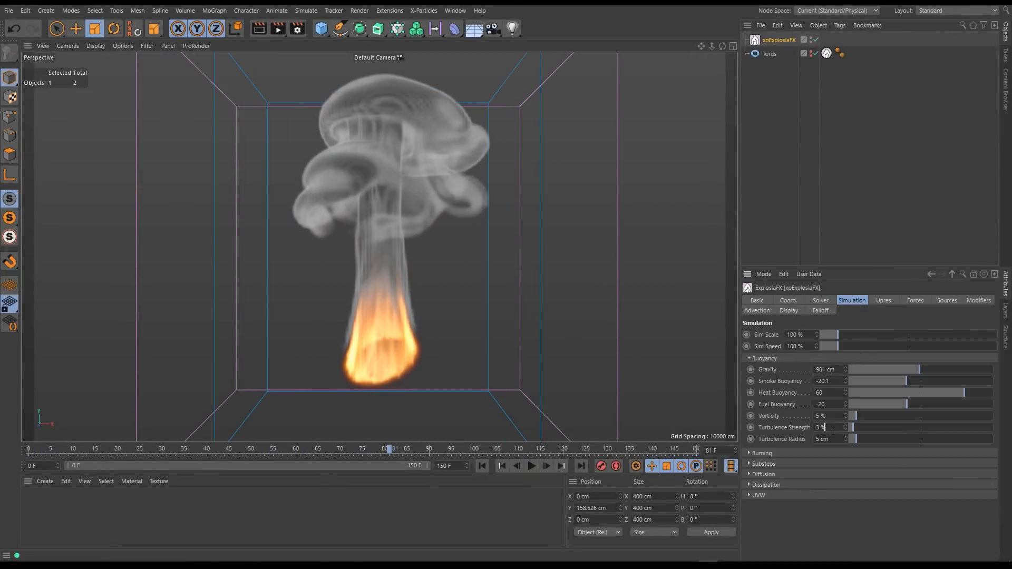
{"action": "left_click", "coordinate": [532, 465]}
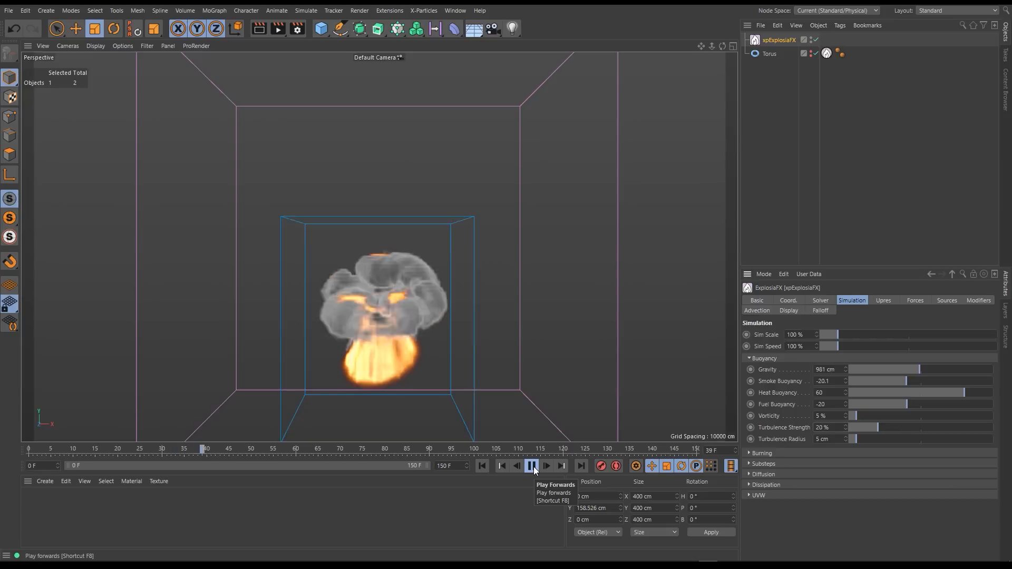
{"action": "left_click", "coordinate": [532, 466]}
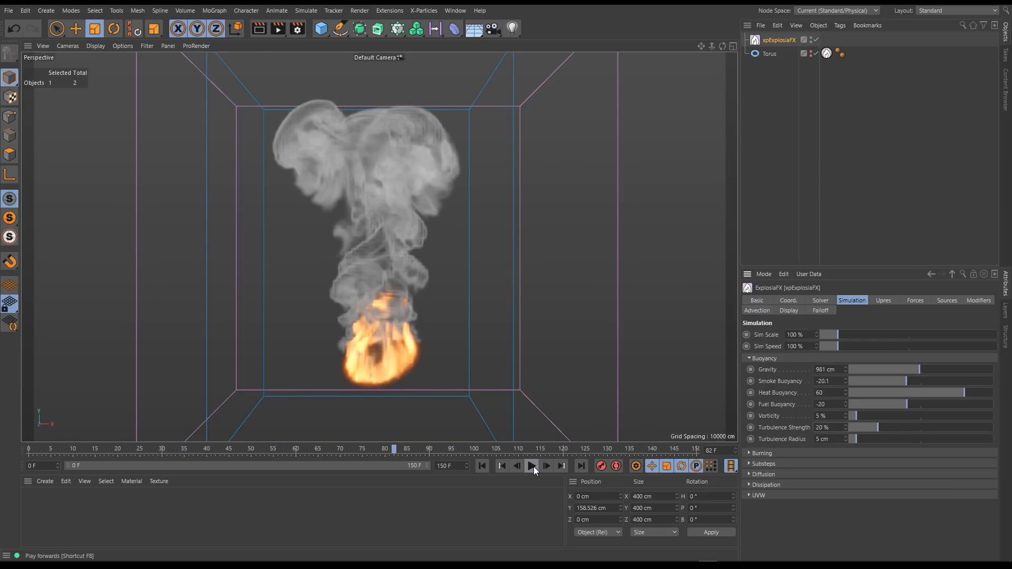
Step: Set Turbulence Radius to 15 cm, replay, and enable Upres on the simulation
{"action": "left_click", "coordinate": [532, 465]}
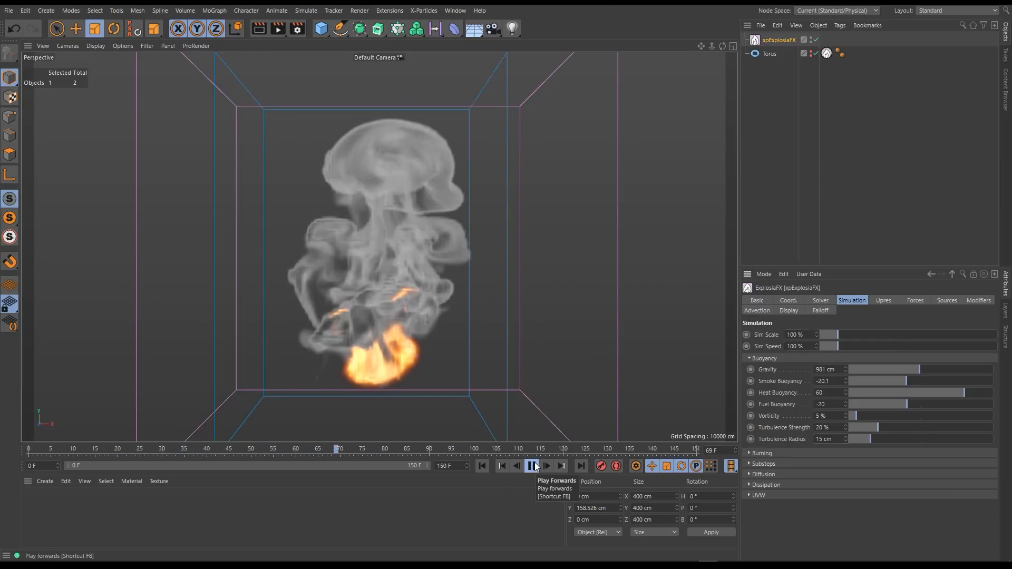
{"action": "left_click", "coordinate": [531, 465]}
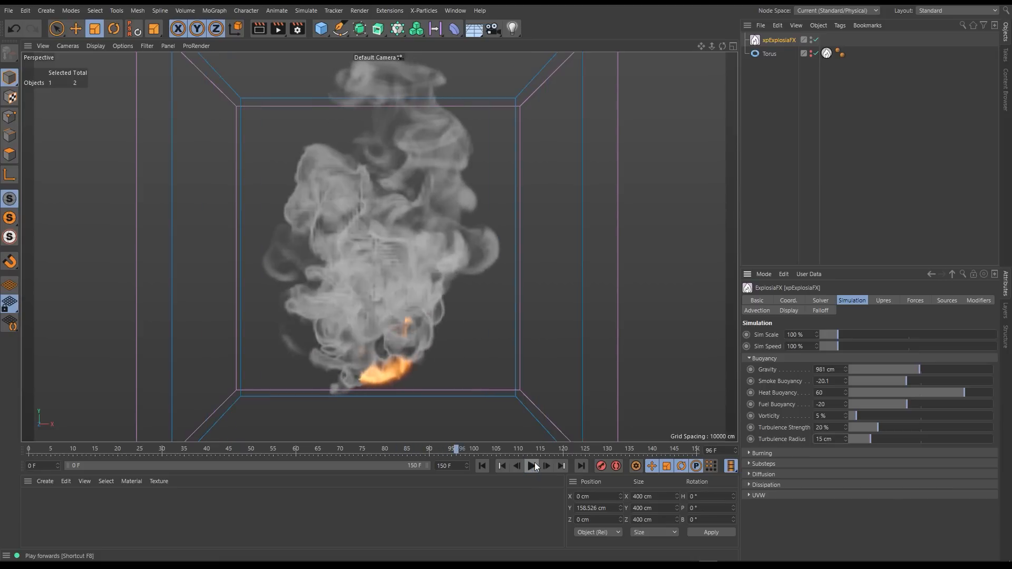
{"action": "left_click", "coordinate": [884, 300]}
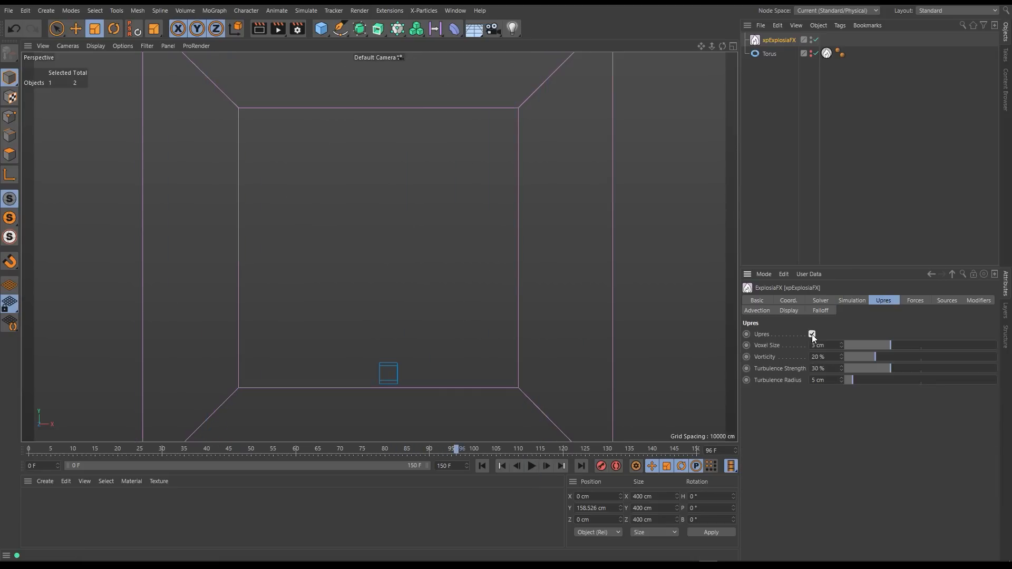
Step: Replay the torus explosion with upres detail, then load the cube source scene
{"action": "left_click", "coordinate": [531, 466]}
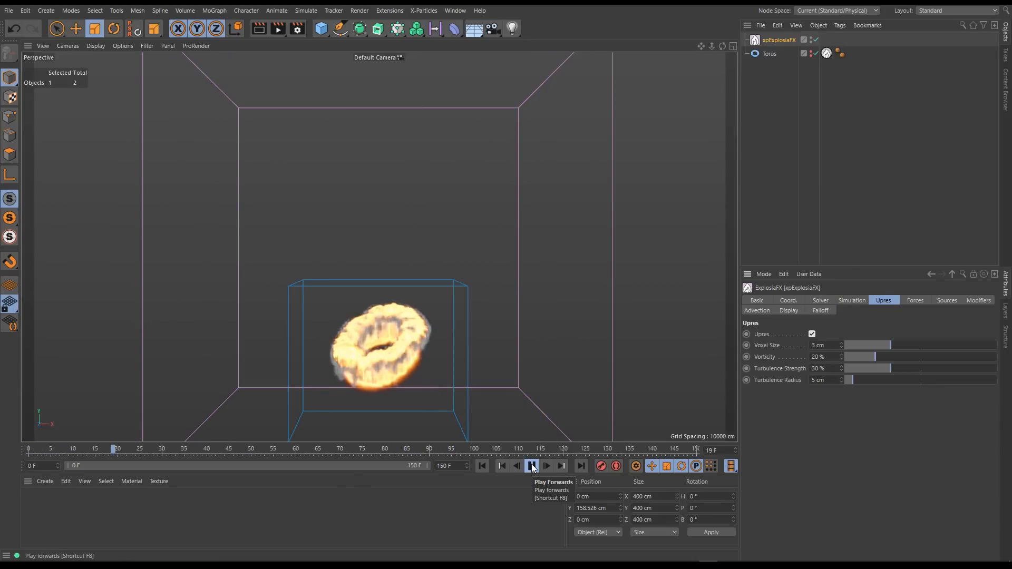
{"action": "left_click", "coordinate": [532, 465]}
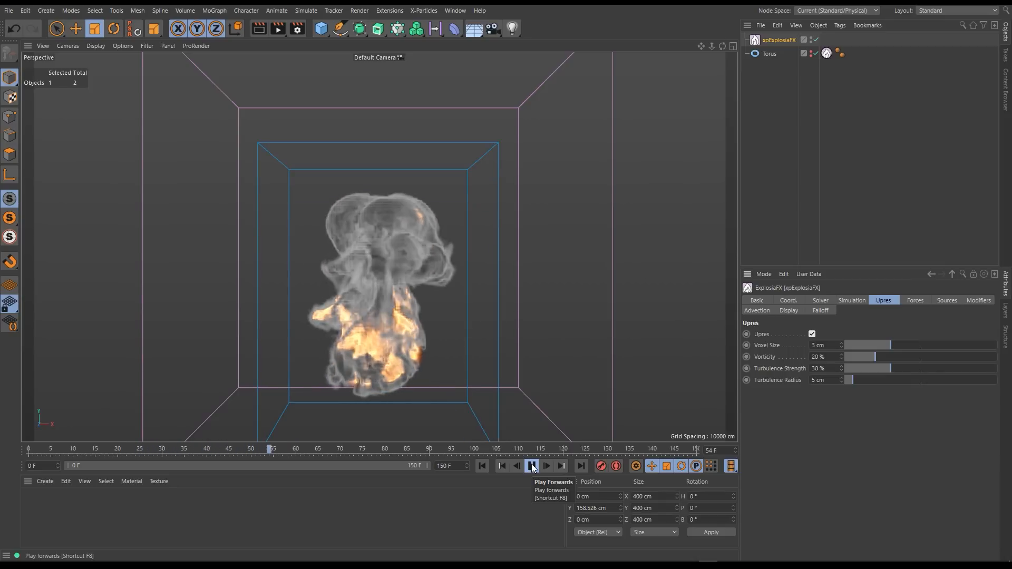
{"action": "left_click", "coordinate": [532, 465]}
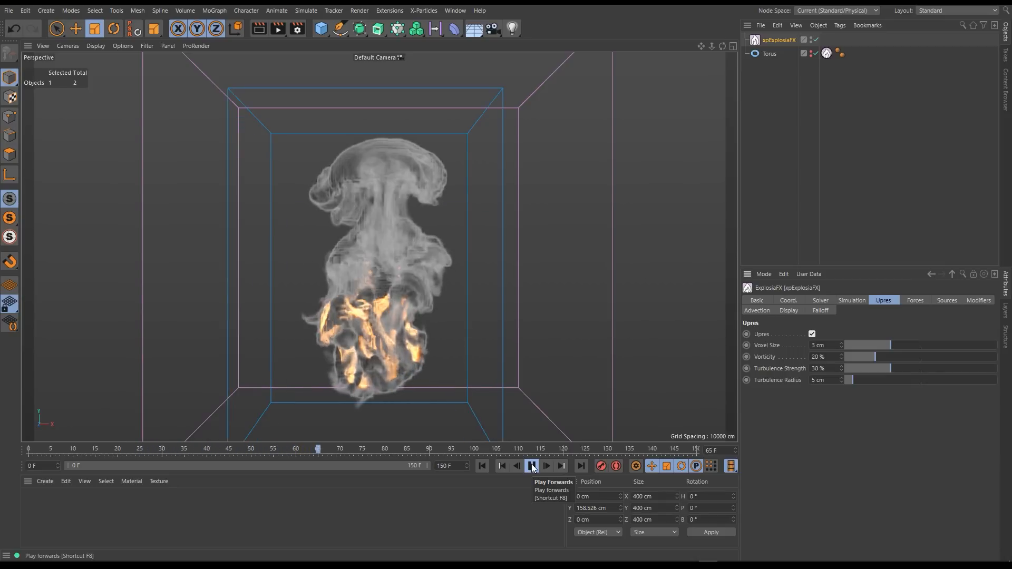
{"action": "left_click", "coordinate": [531, 465]}
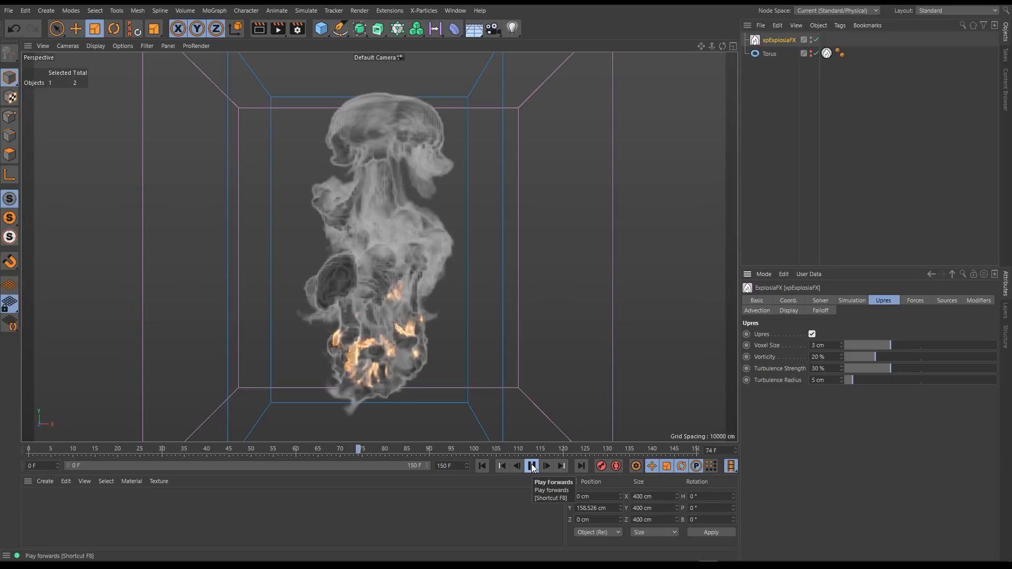
{"action": "left_click", "coordinate": [530, 465]}
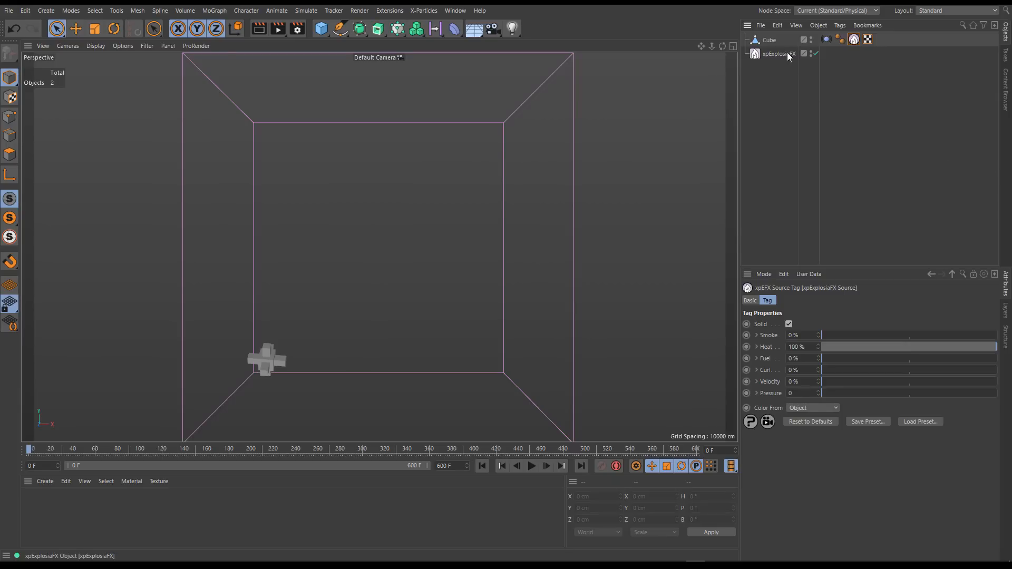
Step: Play the cube smoke at Motion Gap Fill 0, then set it to 5 and replay the trail
{"action": "left_click", "coordinate": [780, 54]}
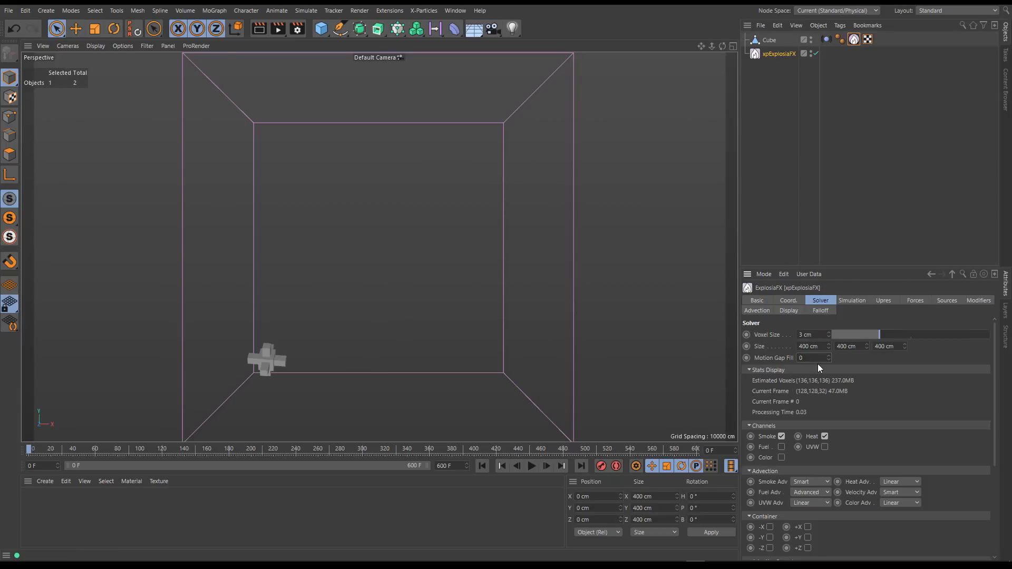
{"action": "left_click", "coordinate": [531, 465]}
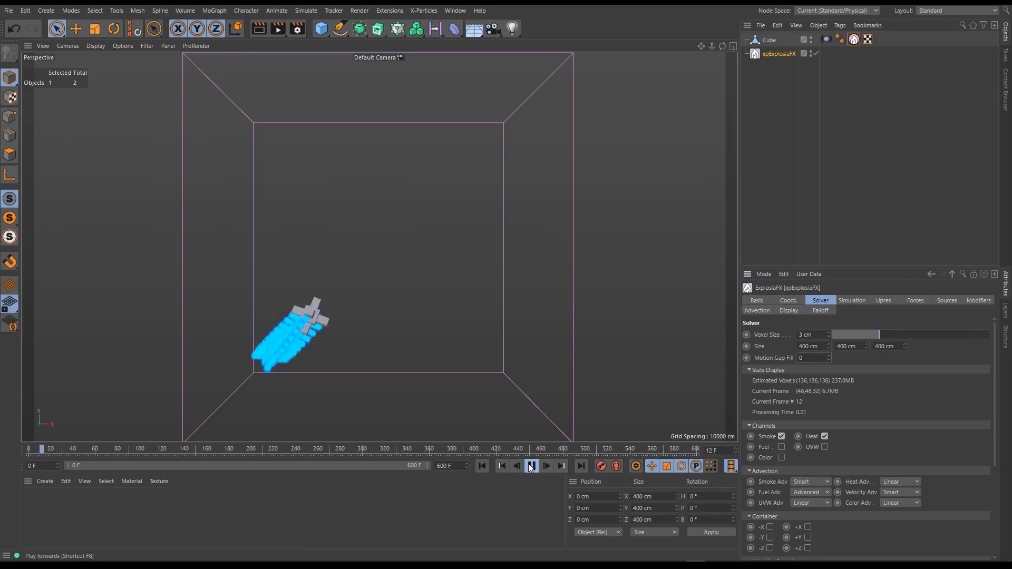
{"action": "left_click", "coordinate": [530, 466]}
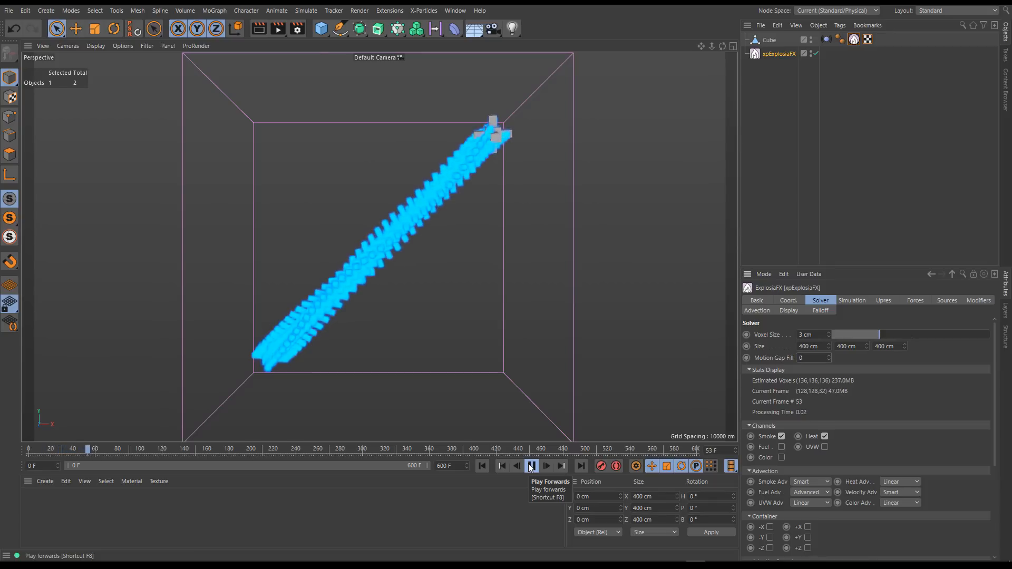
{"action": "left_click", "coordinate": [530, 465]}
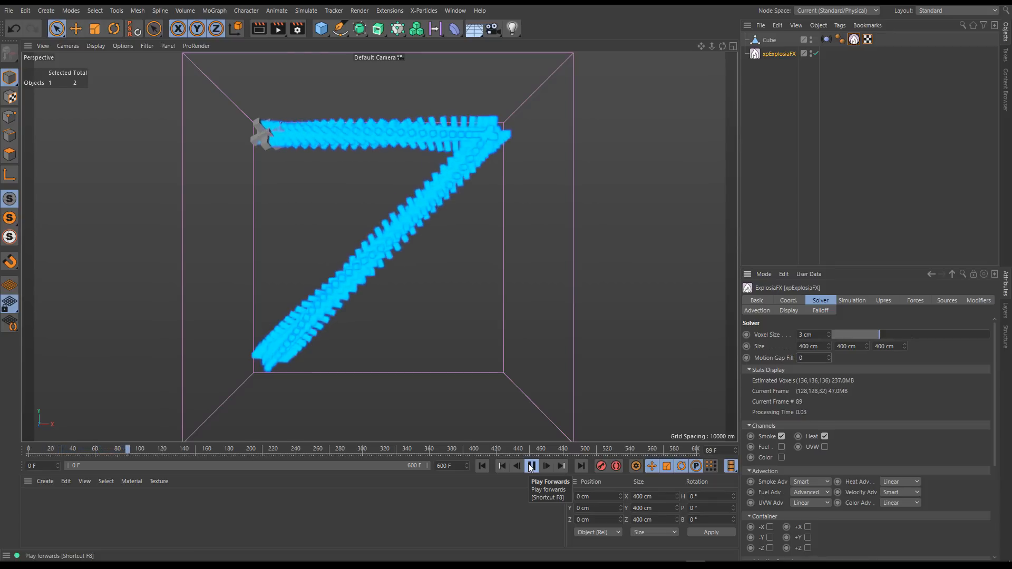
{"action": "left_click", "coordinate": [531, 465]}
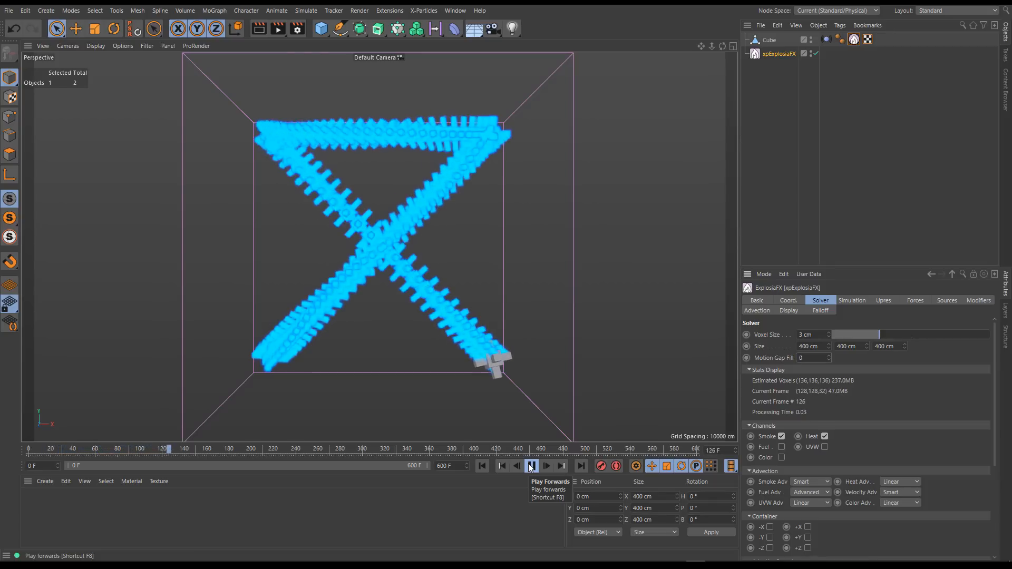
Step: Raise Motion Gap Fill to 10 and replay so the fast cube's trail fills into a continuous streak
{"action": "left_click", "coordinate": [530, 465]}
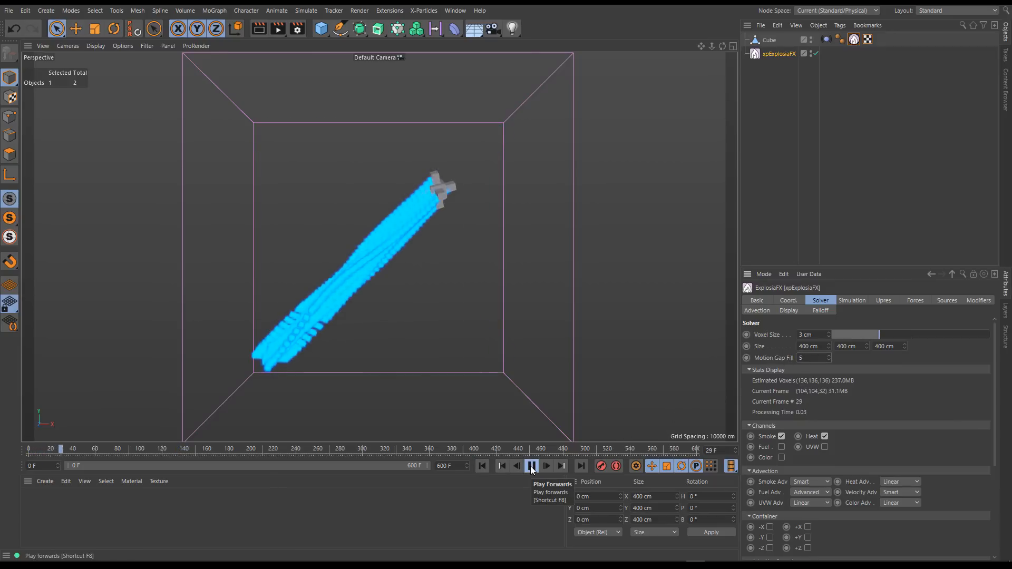
{"action": "left_click", "coordinate": [531, 465]}
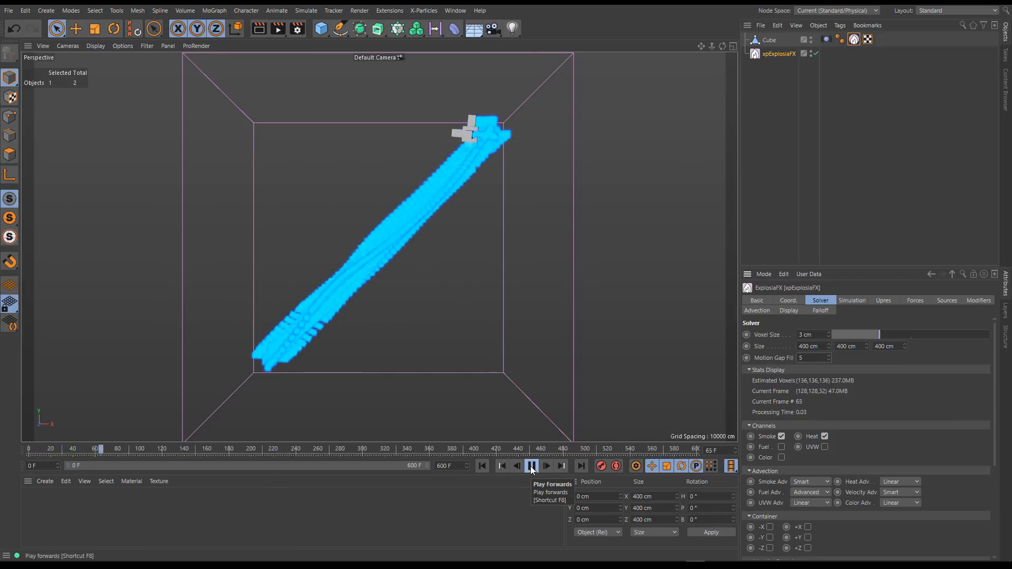
{"action": "left_click", "coordinate": [530, 466]}
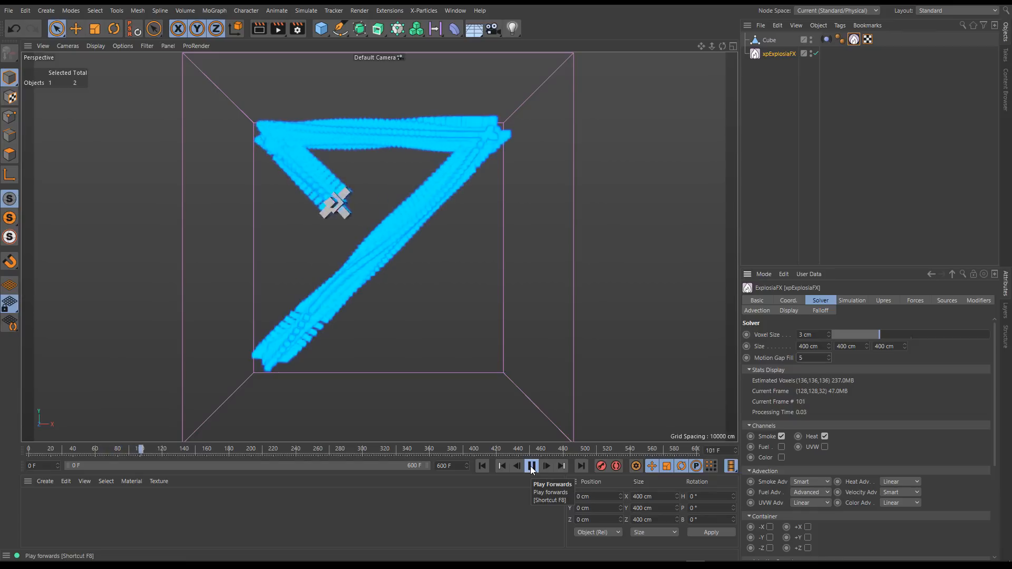
{"action": "left_click", "coordinate": [530, 465]}
{"action": "type", "text": "10"}
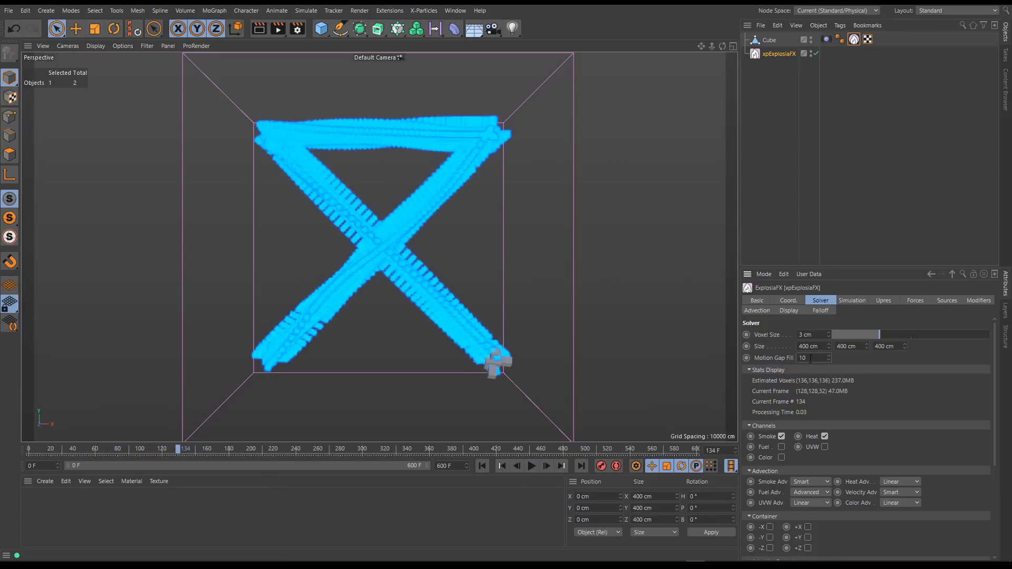
{"action": "left_click", "coordinate": [530, 465]}
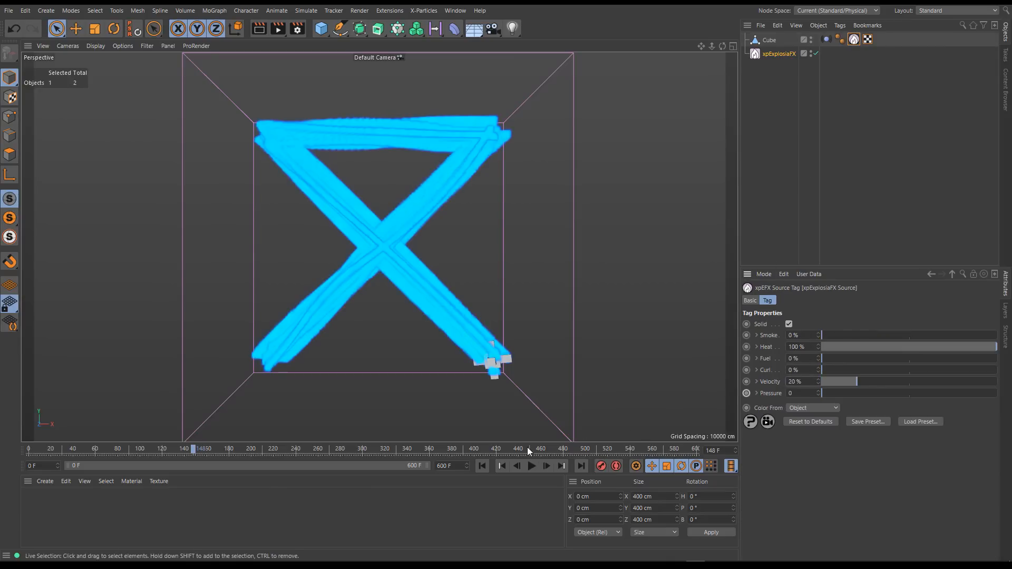
Step: Give the cube's xpExplosiaFX Source tag 20% Velocity, then load the chalice scene
{"action": "left_click", "coordinate": [530, 466]}
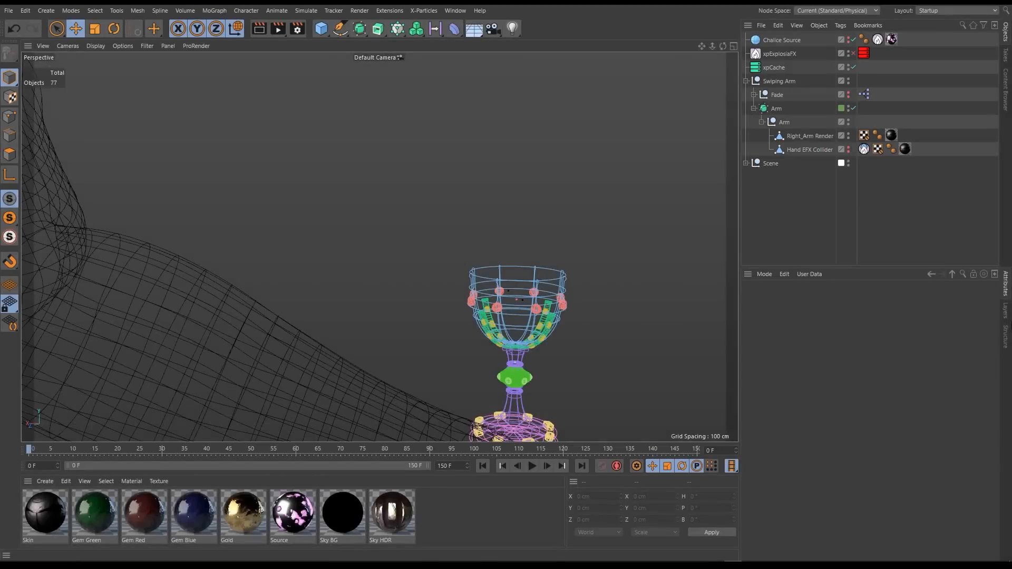
Step: Scrub to reveal the arm, select the Hand EFX Collider, rewind and play the chalice smoke
{"action": "left_click", "coordinate": [277, 448]}
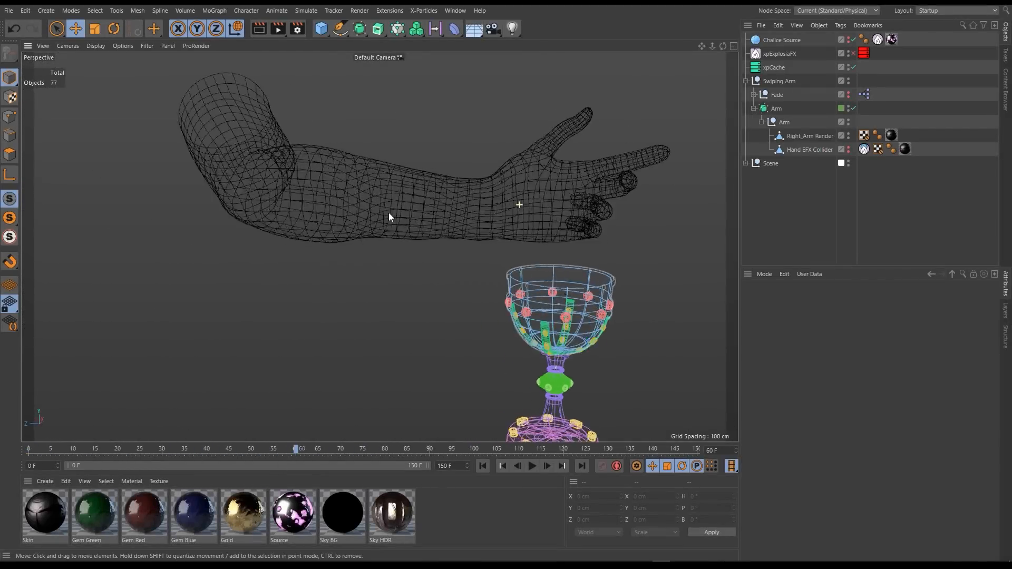
{"action": "left_click", "coordinate": [810, 149]}
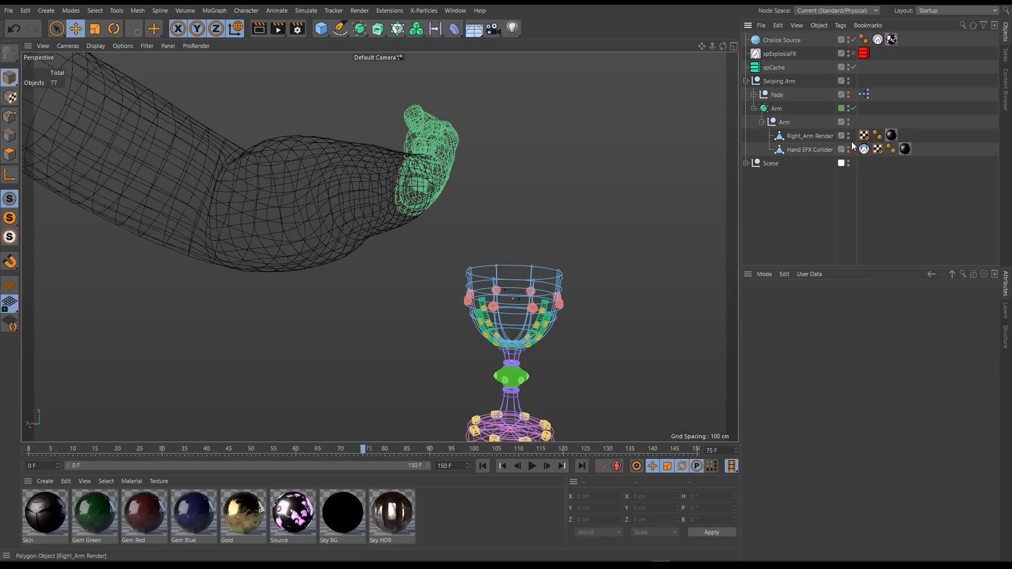
{"action": "left_click", "coordinate": [531, 465]}
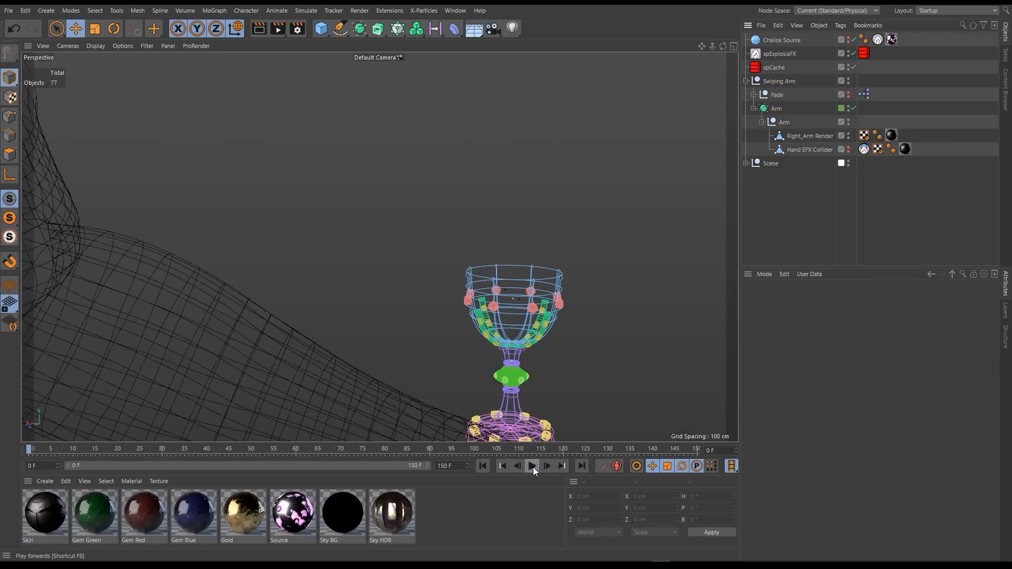
{"action": "left_click", "coordinate": [532, 465]}
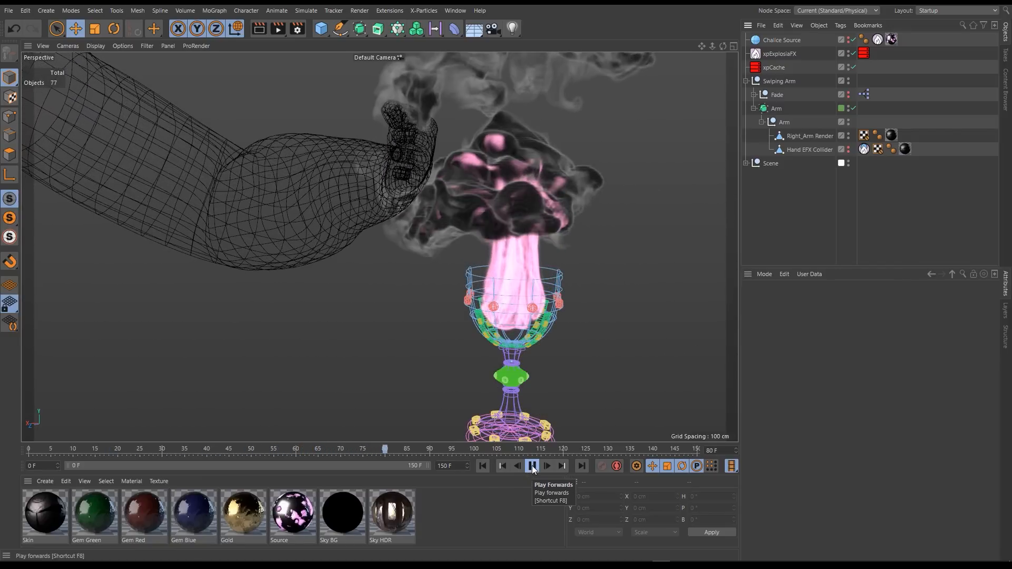
Step: Switch to the scene Camera and replay the pink smoke as the hand swipes through it
{"action": "left_click", "coordinate": [531, 465]}
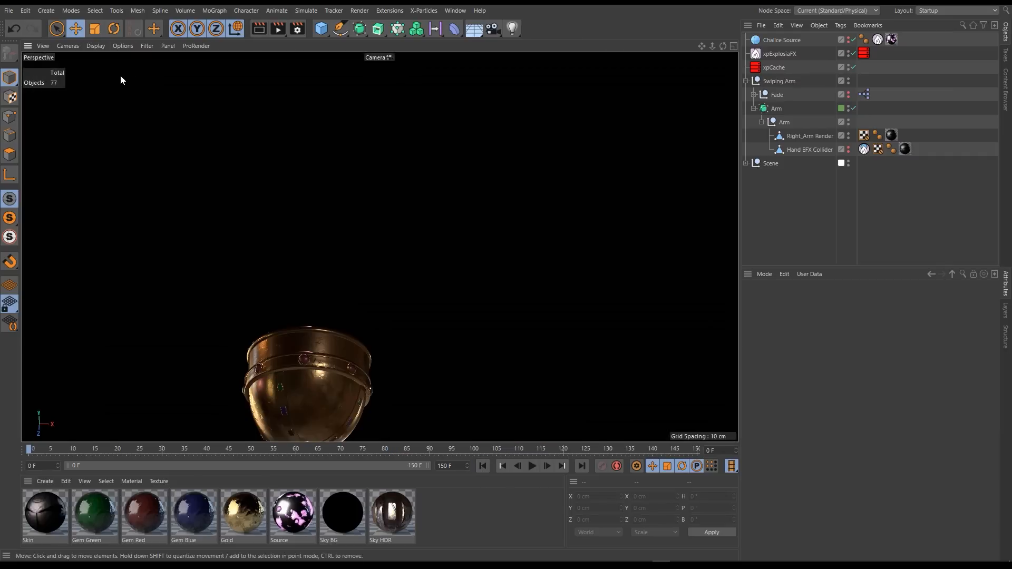
{"action": "left_click", "coordinate": [531, 465]}
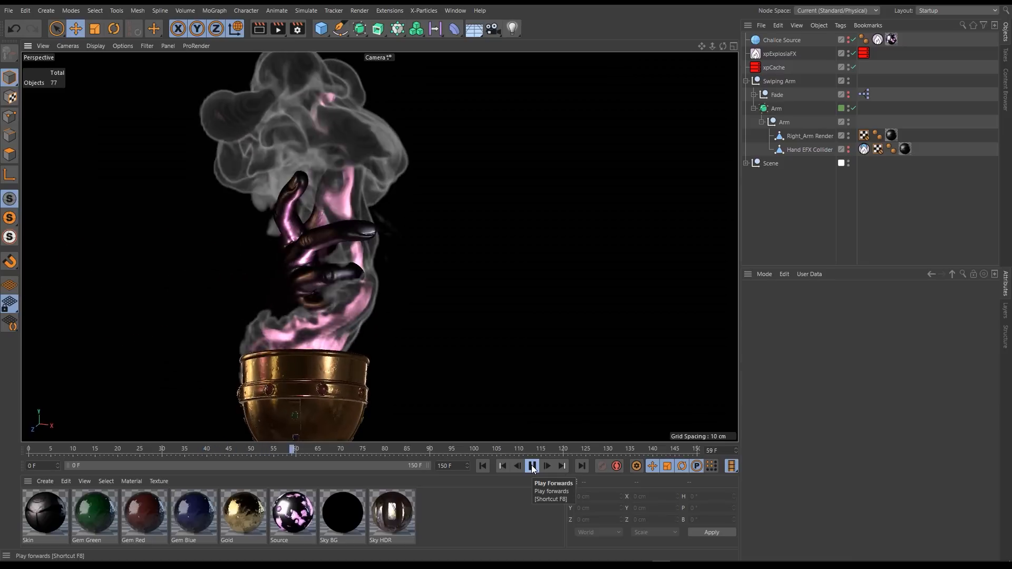
{"action": "left_click", "coordinate": [531, 467]}
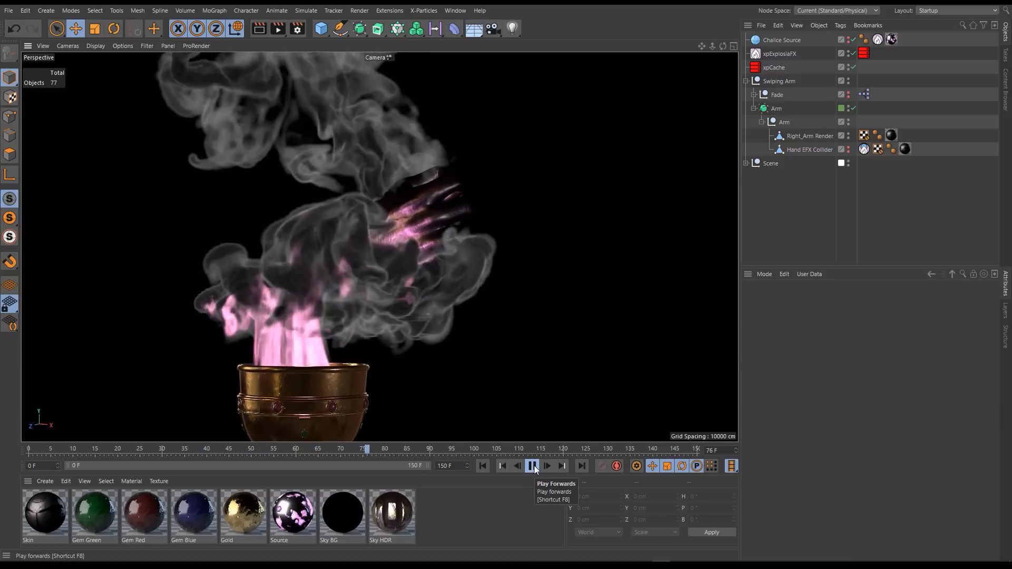